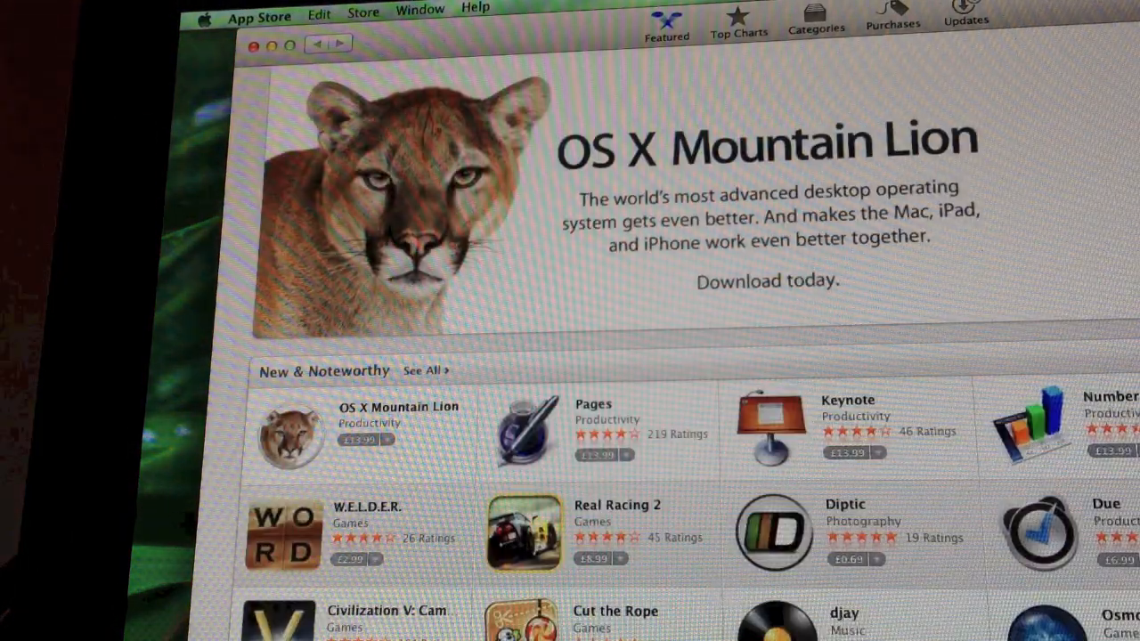
mouse_move(698, 369)
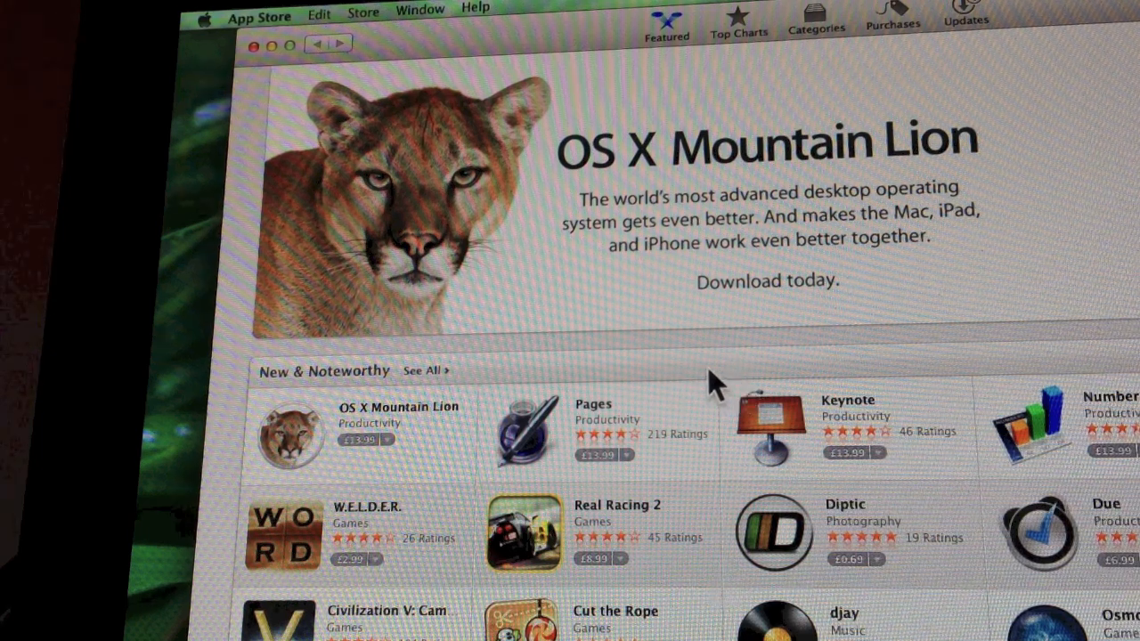
mouse_move(534, 282)
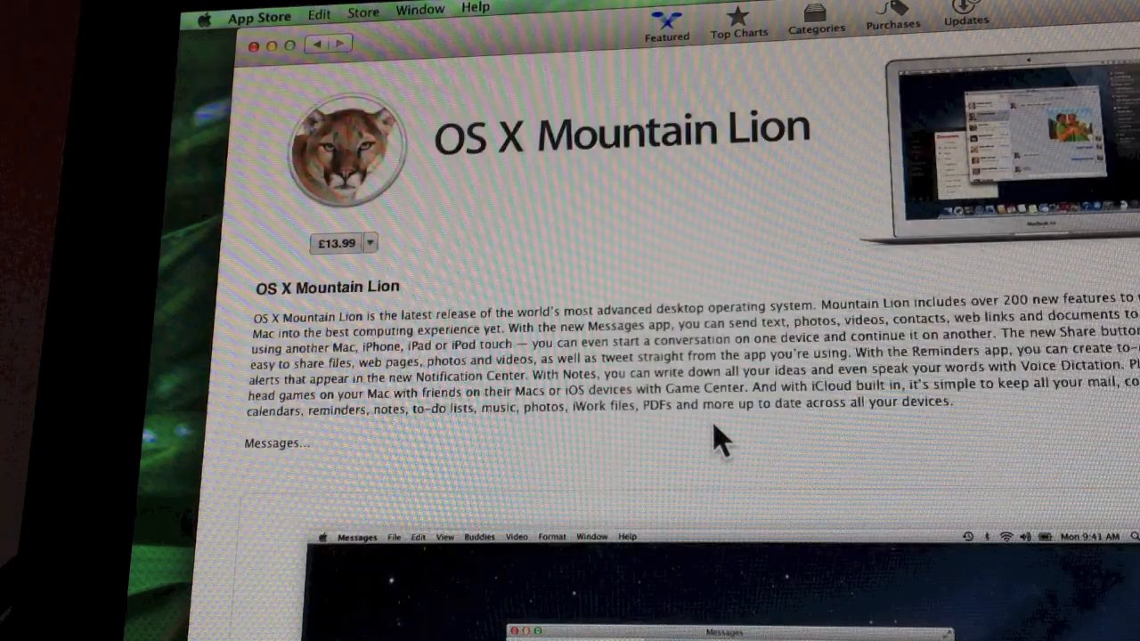
mouse_move(360, 276)
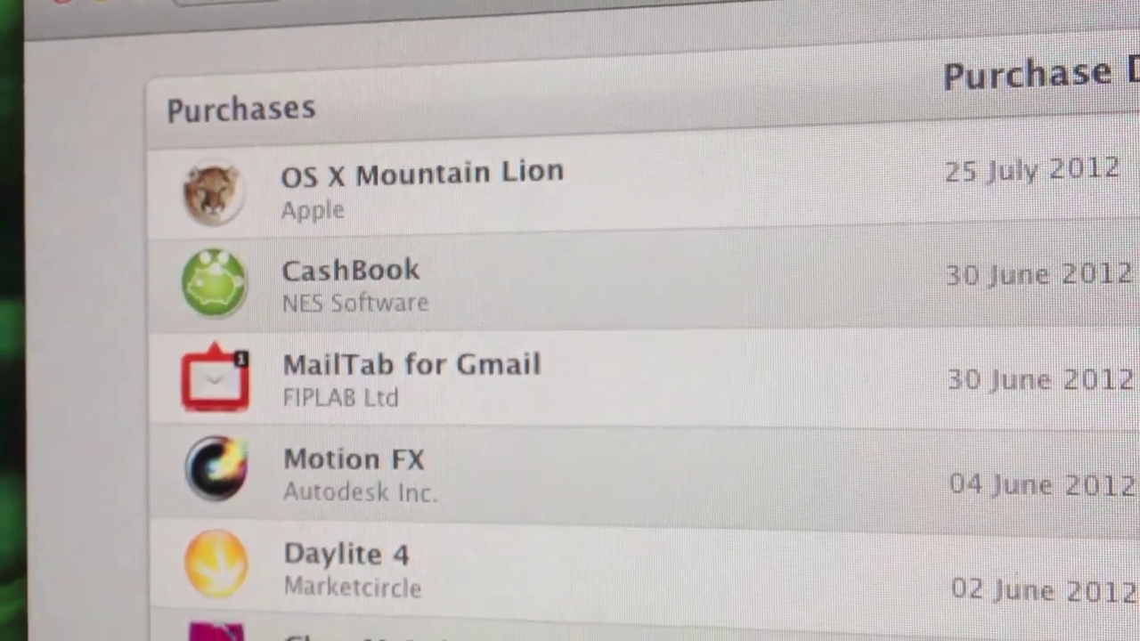
scroll(down, 3)
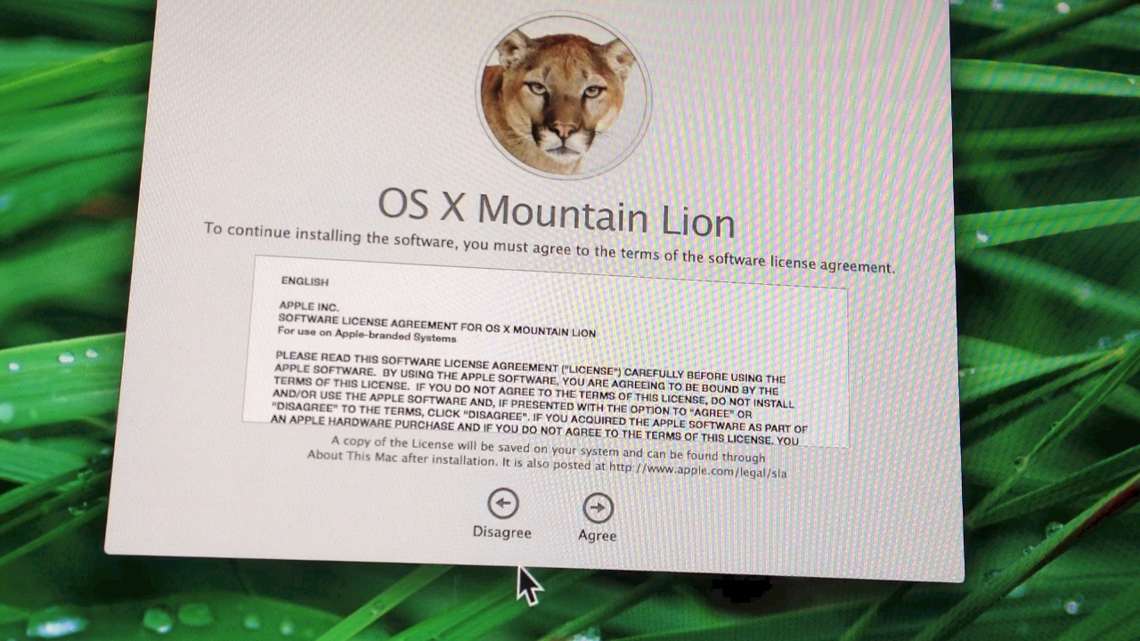
mouse_move(604, 534)
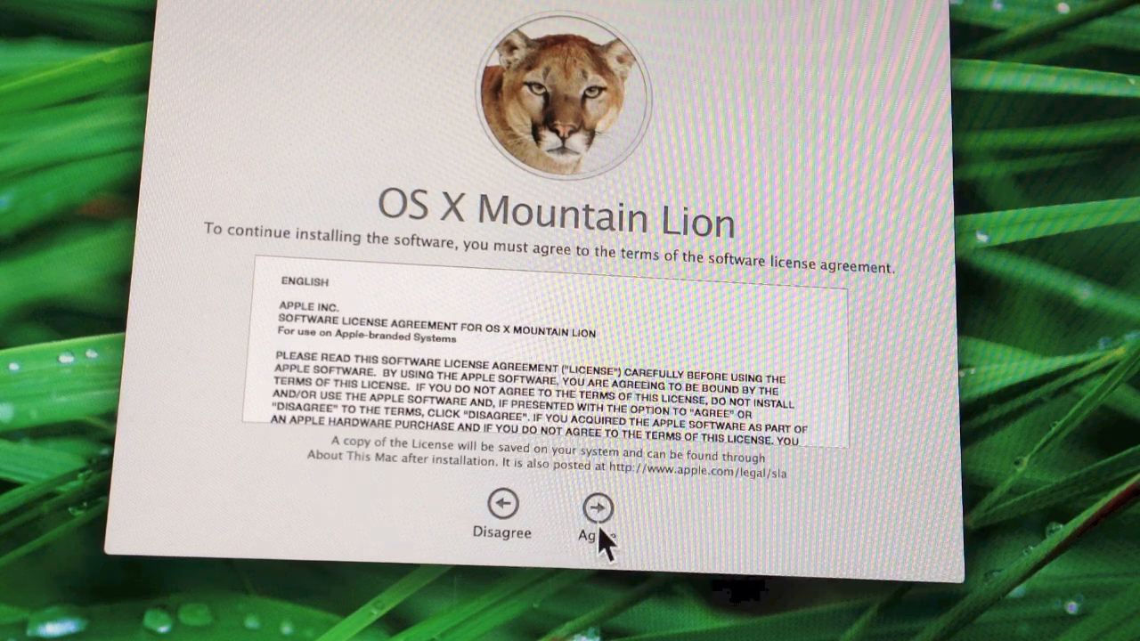
Agree to the Mountain Lion software license and confirm the agreement
click(597, 508)
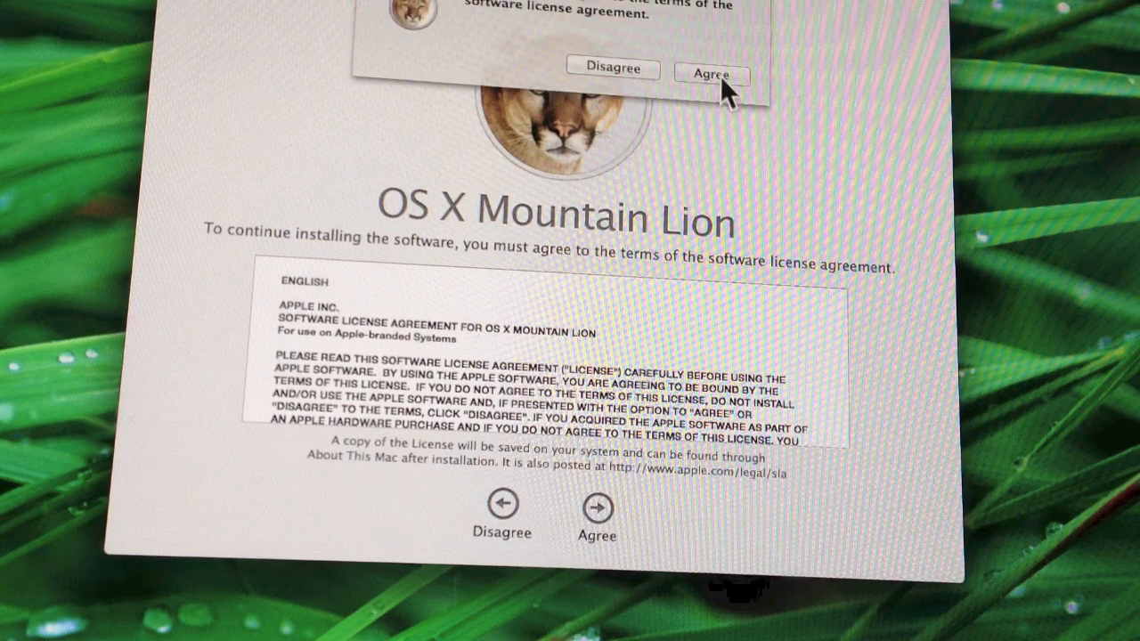
click(710, 73)
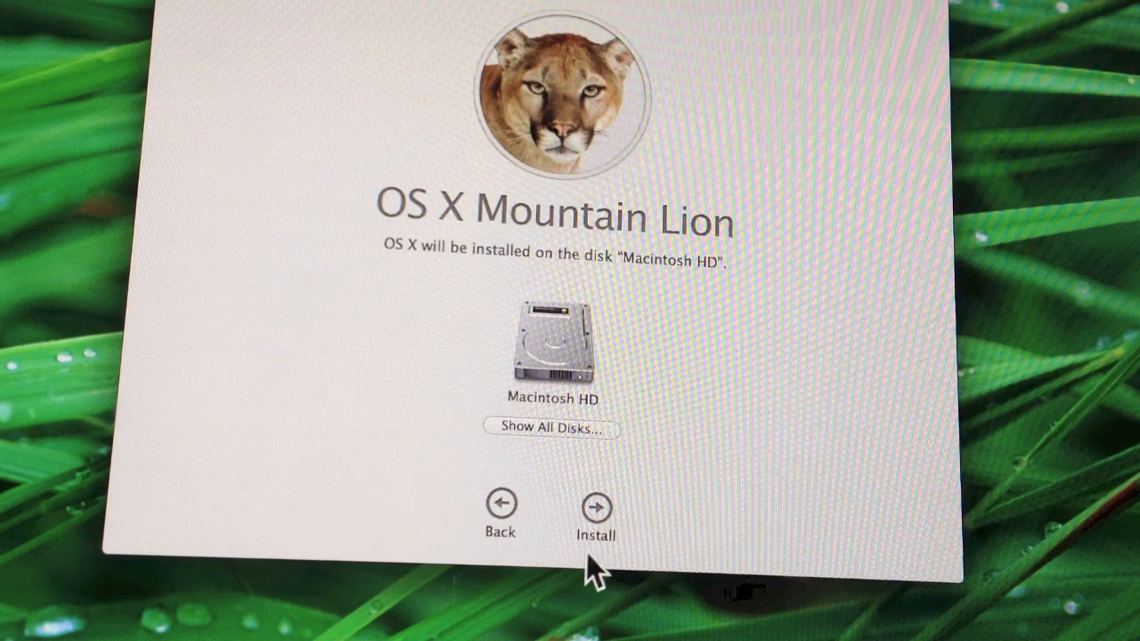
Start installing onto Macintosh HD and authorise with the administrator password
click(595, 506)
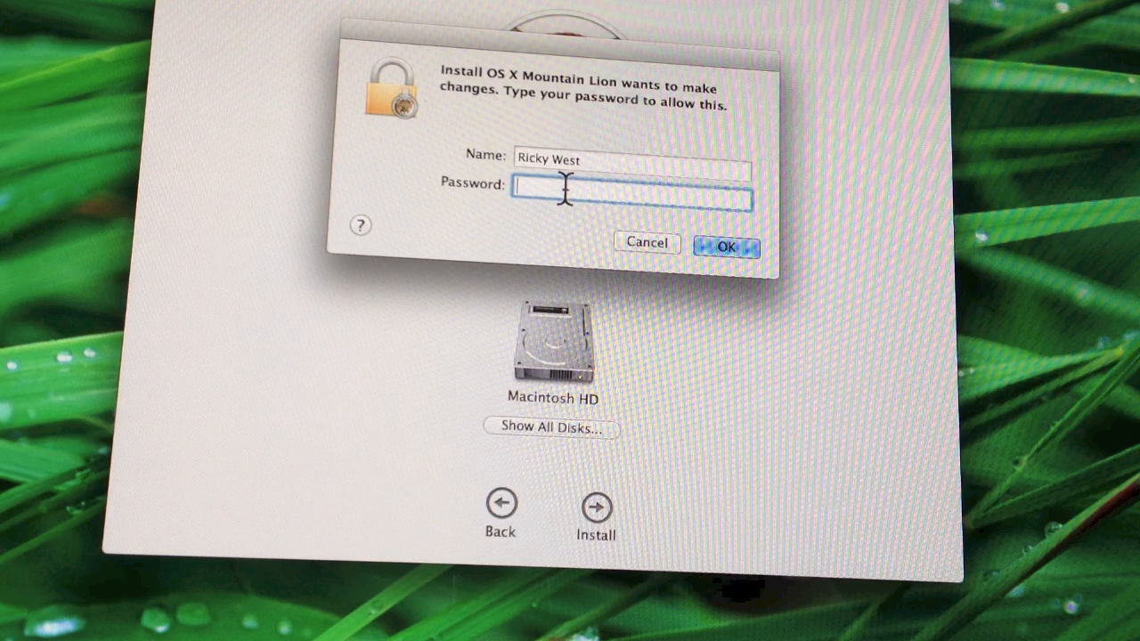
text(••)
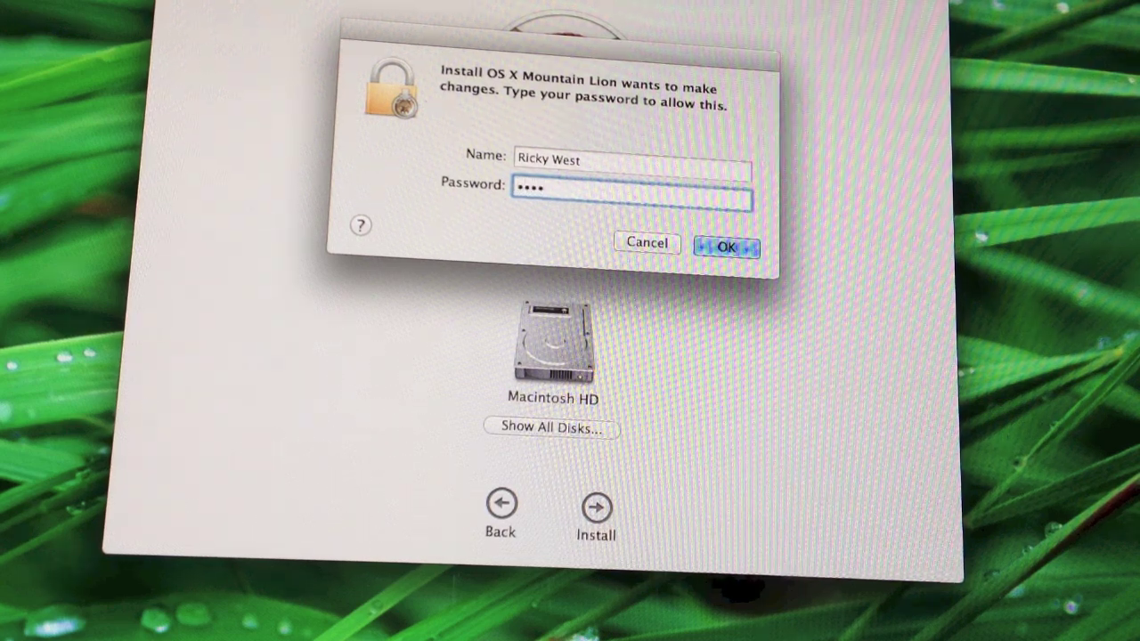
click(727, 243)
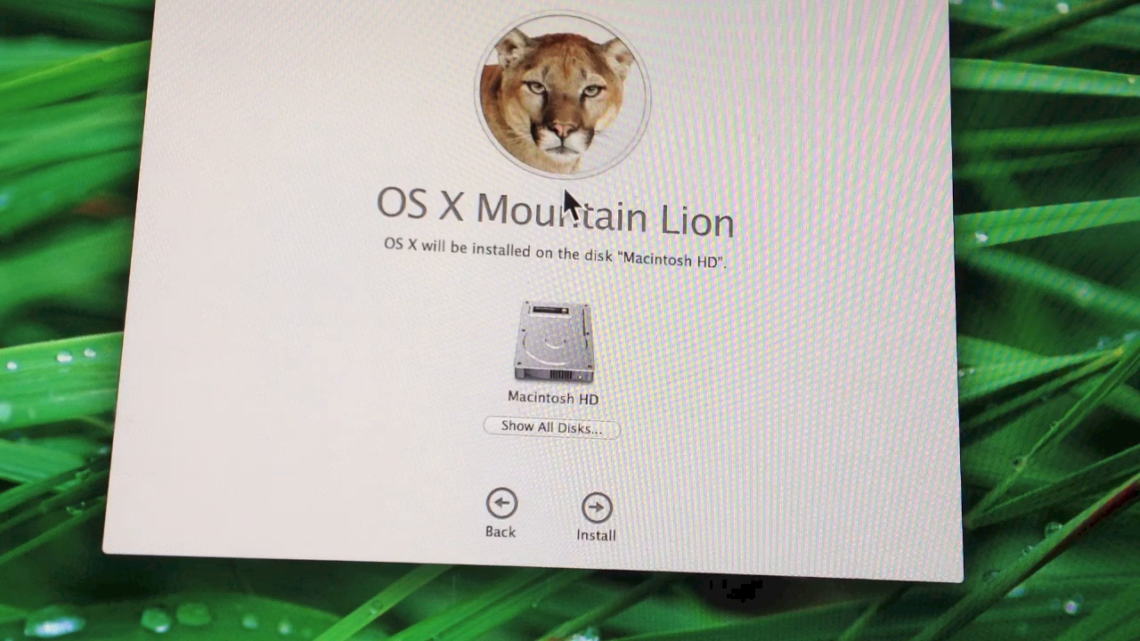